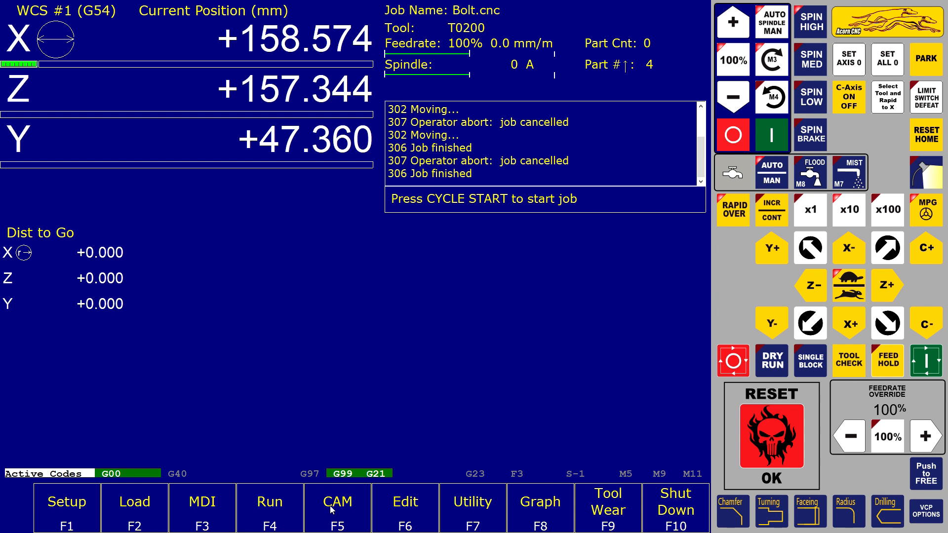
Launch Intercon with the Bolt.lth part program and its profile and linear operations
left_click(337, 508)
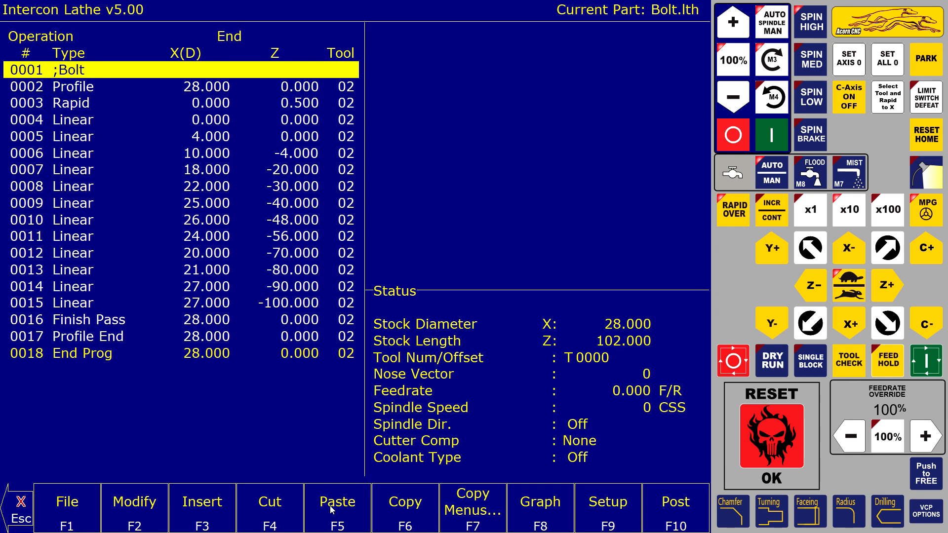
mouse_move(306, 455)
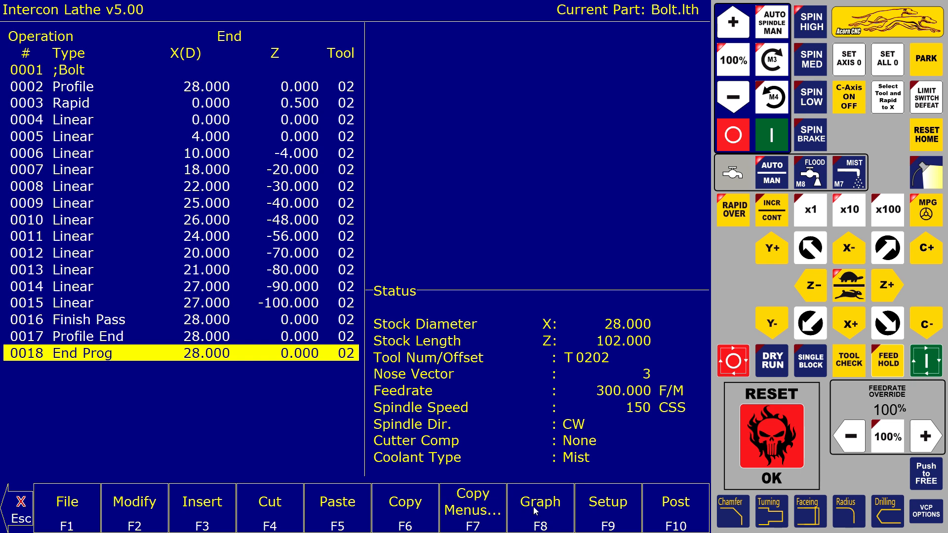
left_click(538, 508)
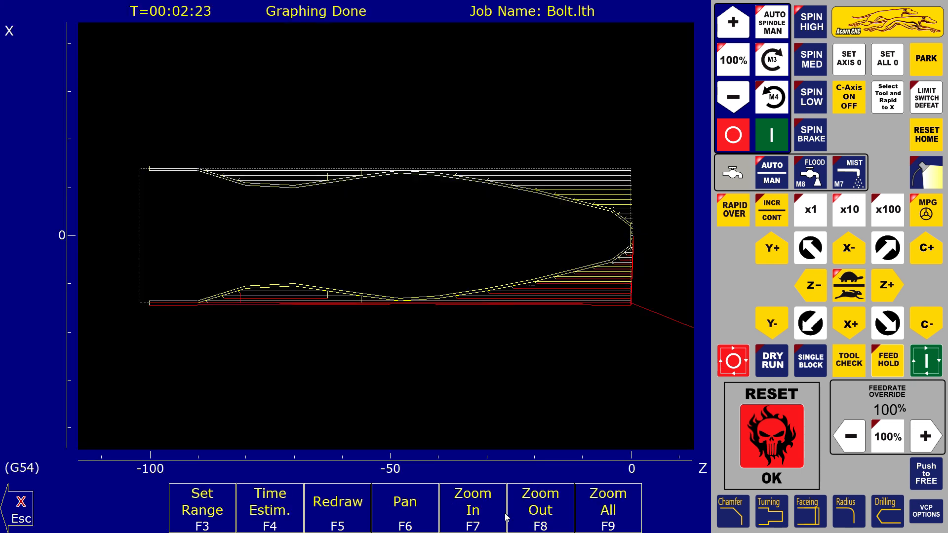
left_click(404, 508)
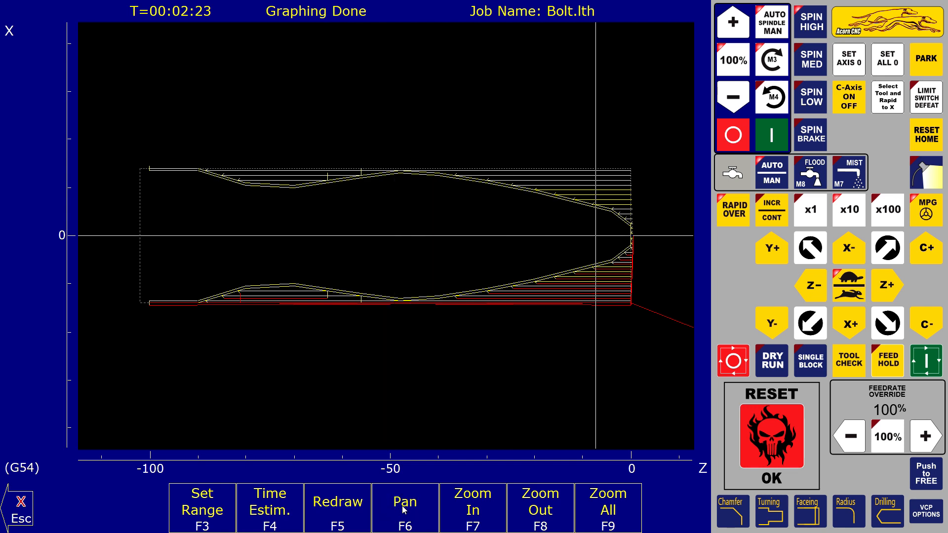
left_click(473, 507)
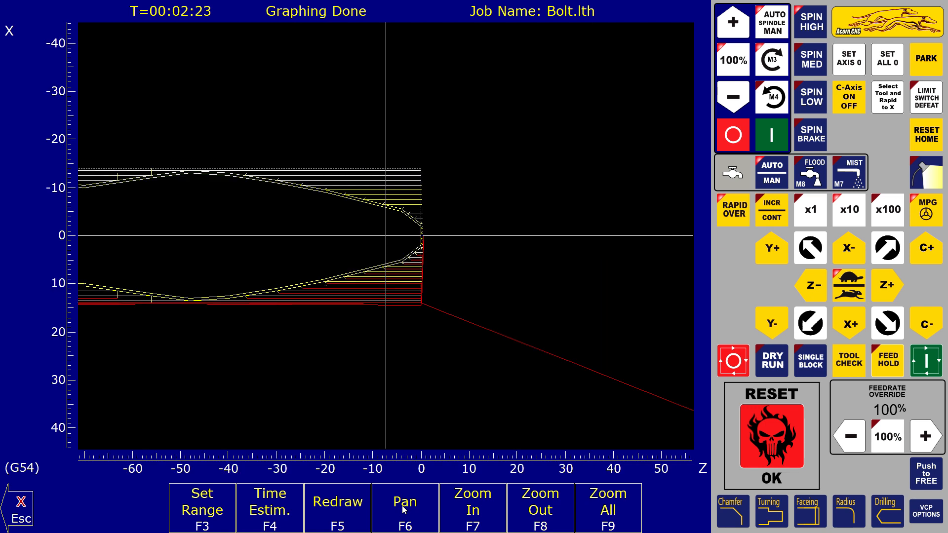
left_click(473, 507)
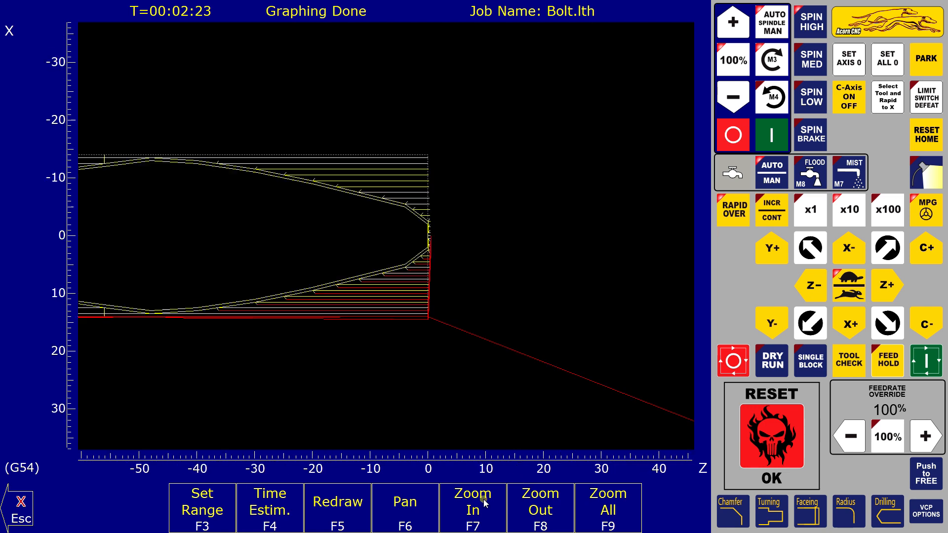
left_click(473, 506)
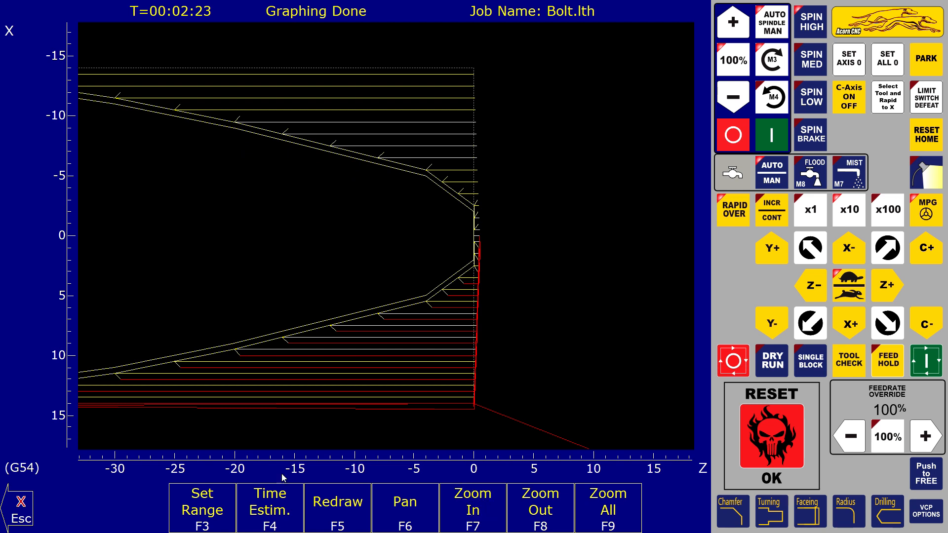
mouse_move(21, 517)
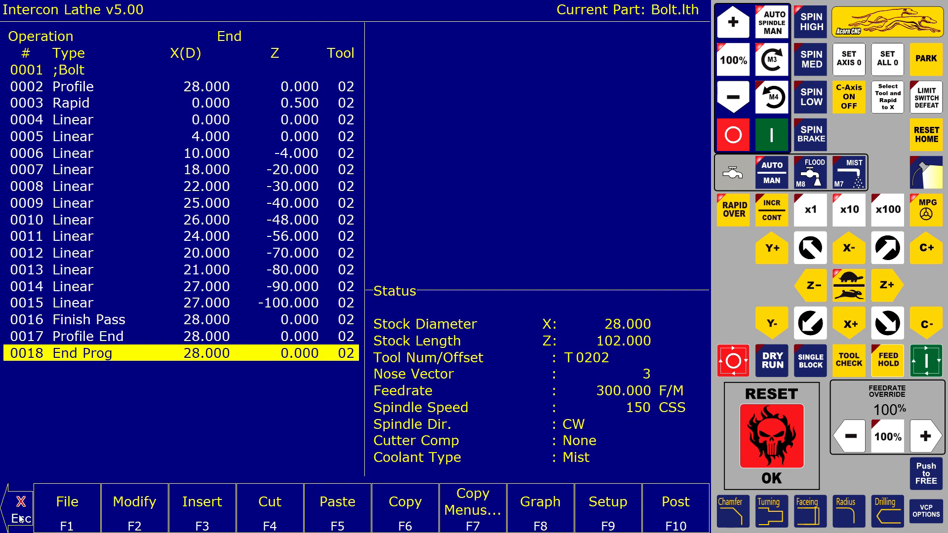
Set smoothing parameter P220 to 1, review P221–P230 keeping P229 at 1, and save
left_click(20, 511)
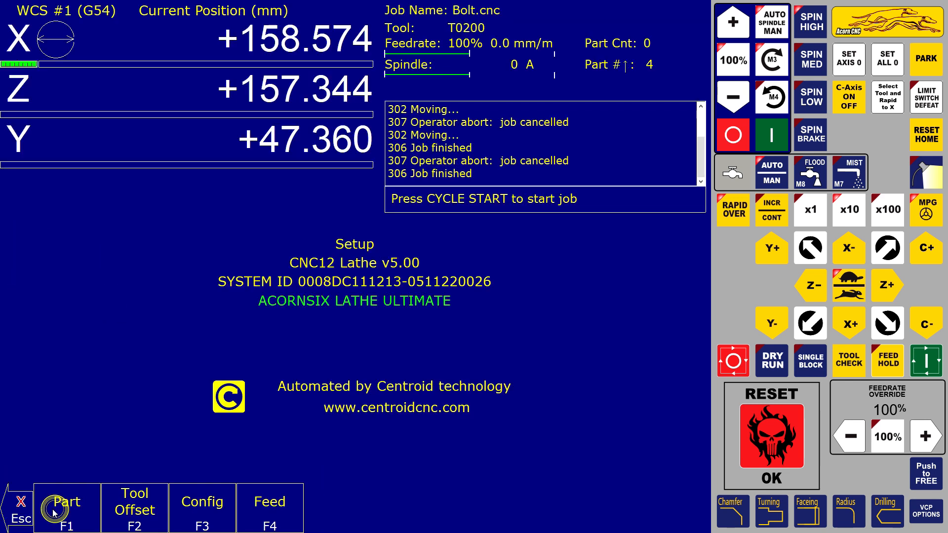
left_click(202, 508)
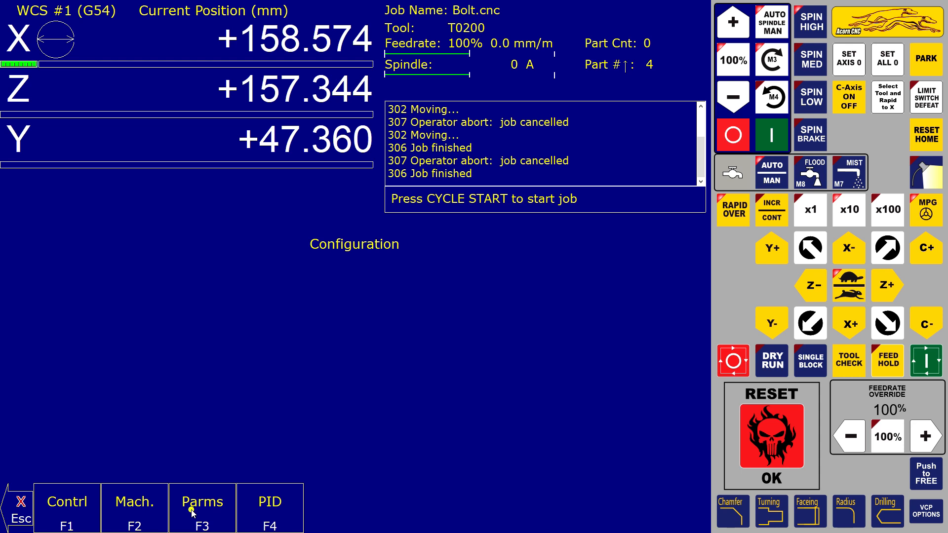
left_click(202, 501)
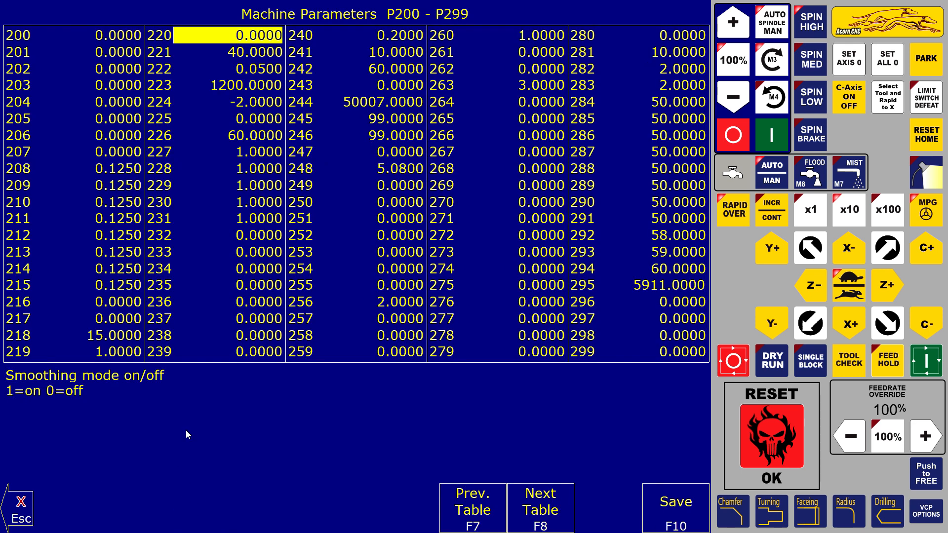
mouse_move(223, 35)
type("1.0000")
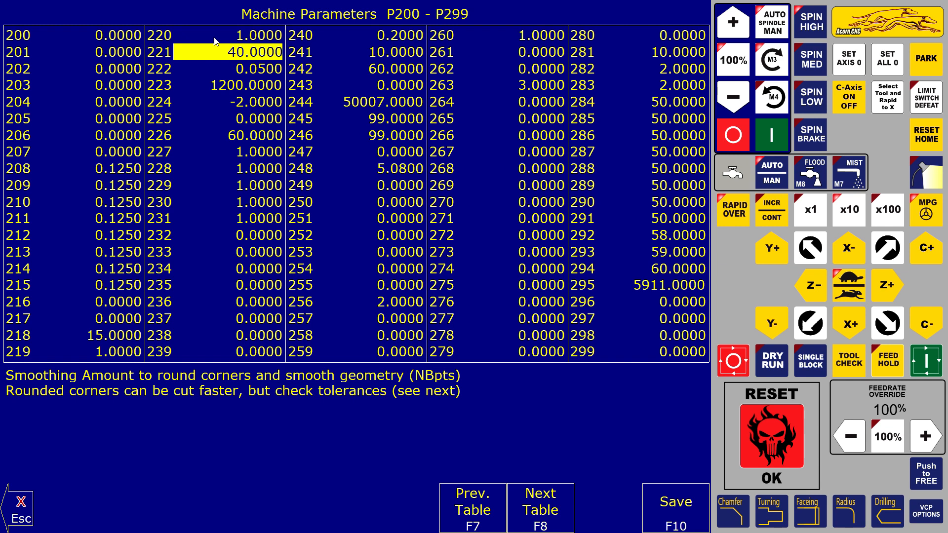
left_click(227, 69)
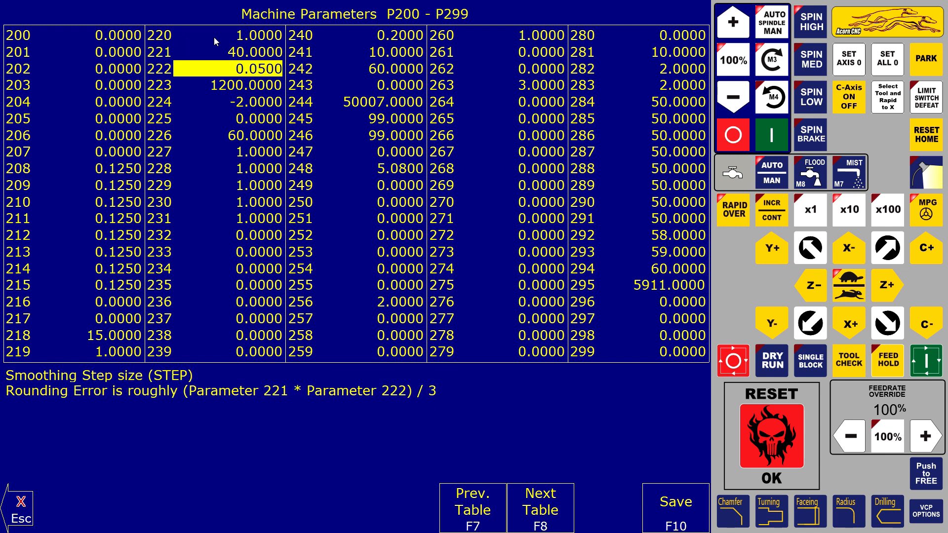
left_click(242, 85)
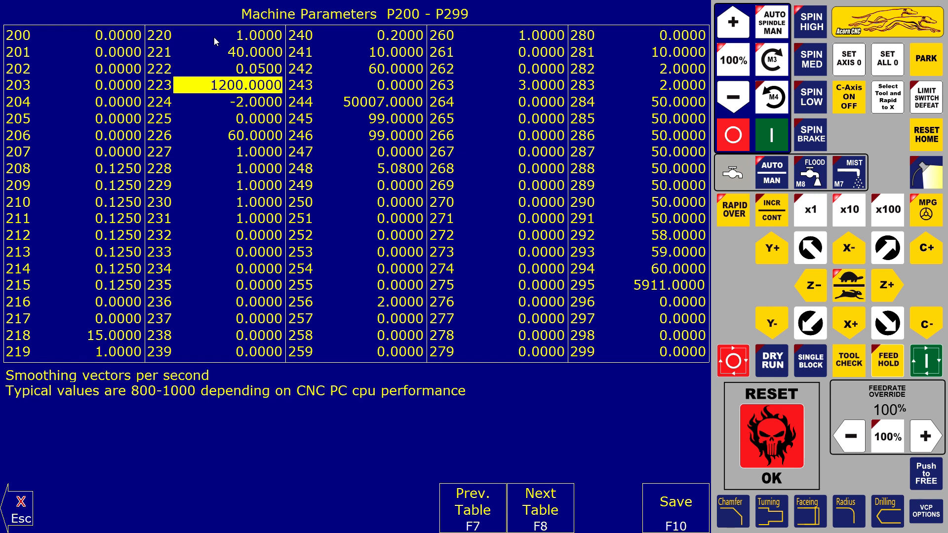
left_click(241, 102)
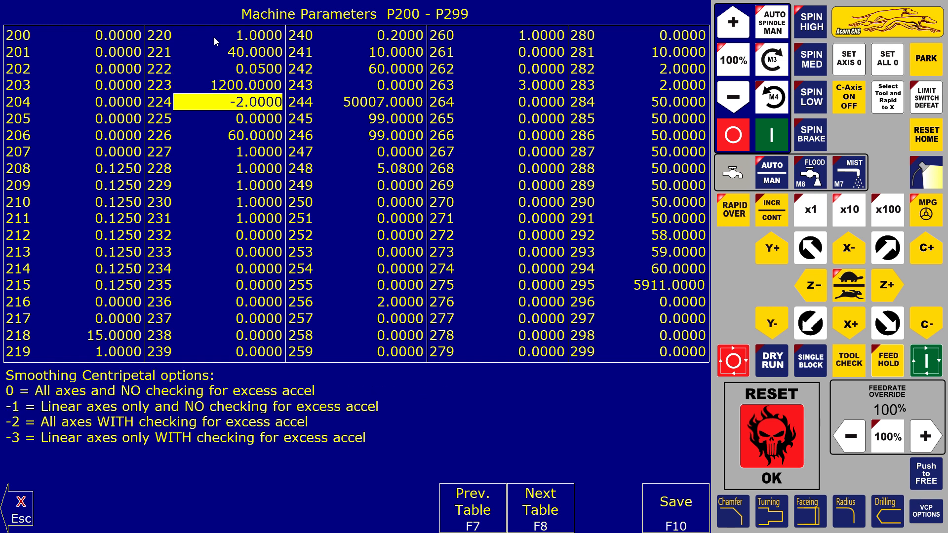
left_click(254, 136)
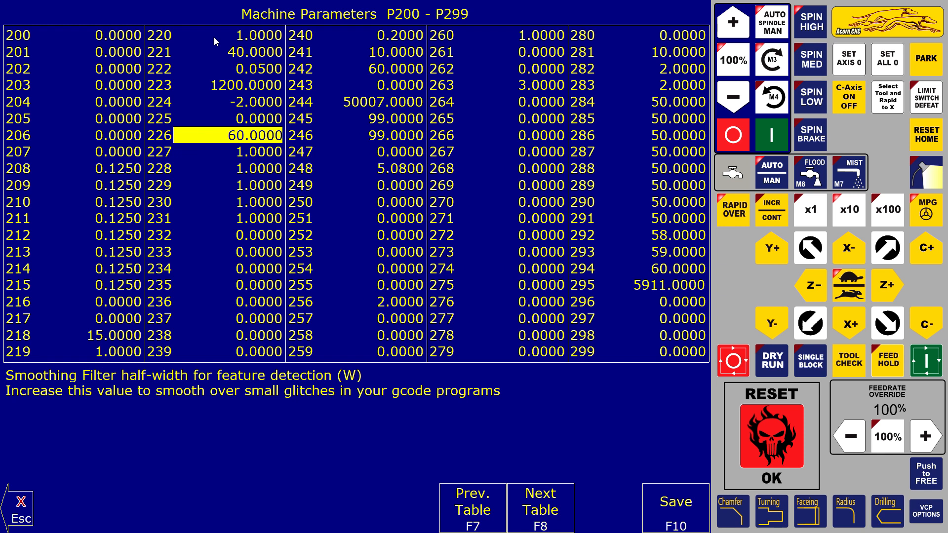
left_click(242, 151)
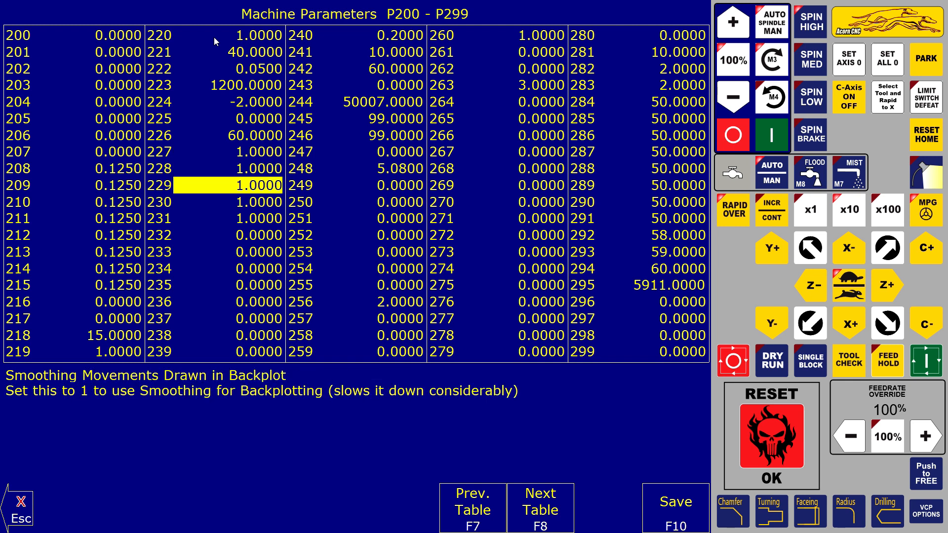
mouse_move(247, 70)
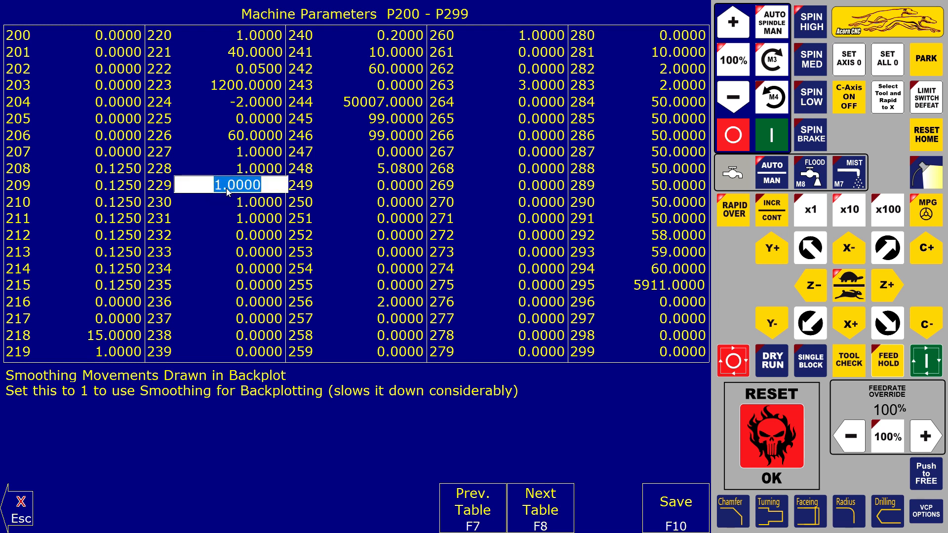
left_click(242, 202)
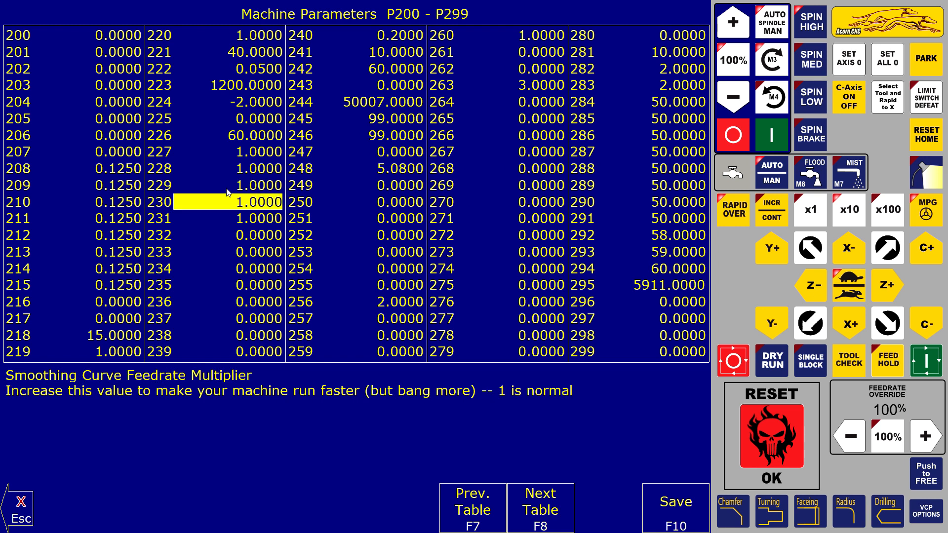
left_click(236, 218)
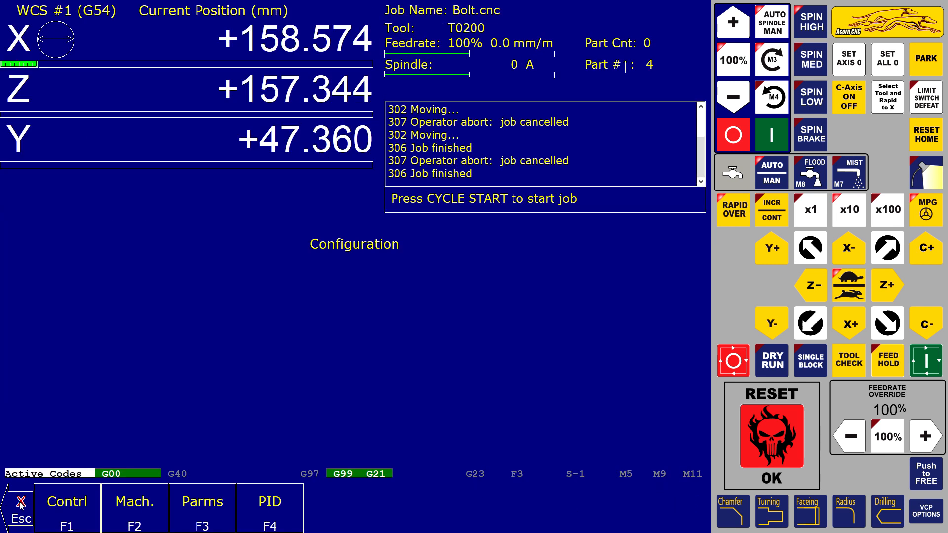
Display the Bolt toolpath backplot from the main control screen
left_click(20, 506)
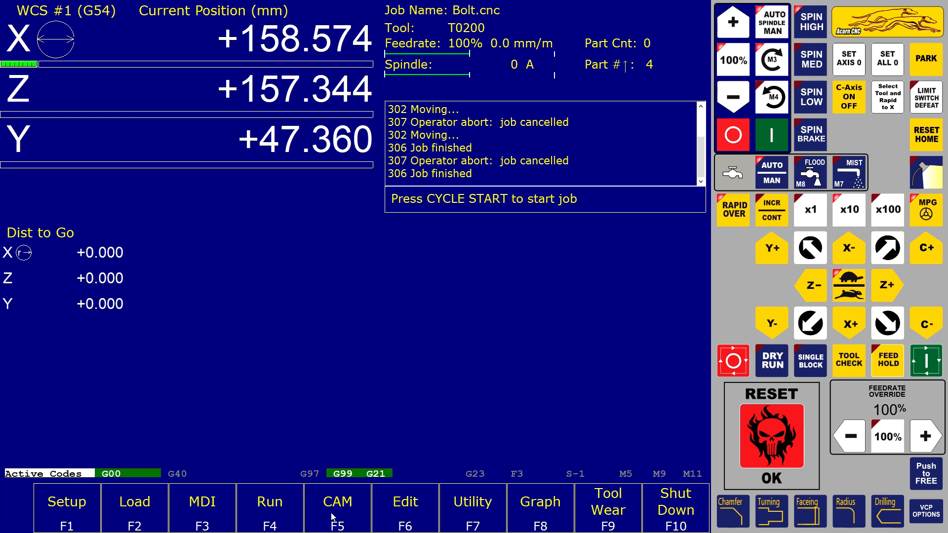
left_click(336, 501)
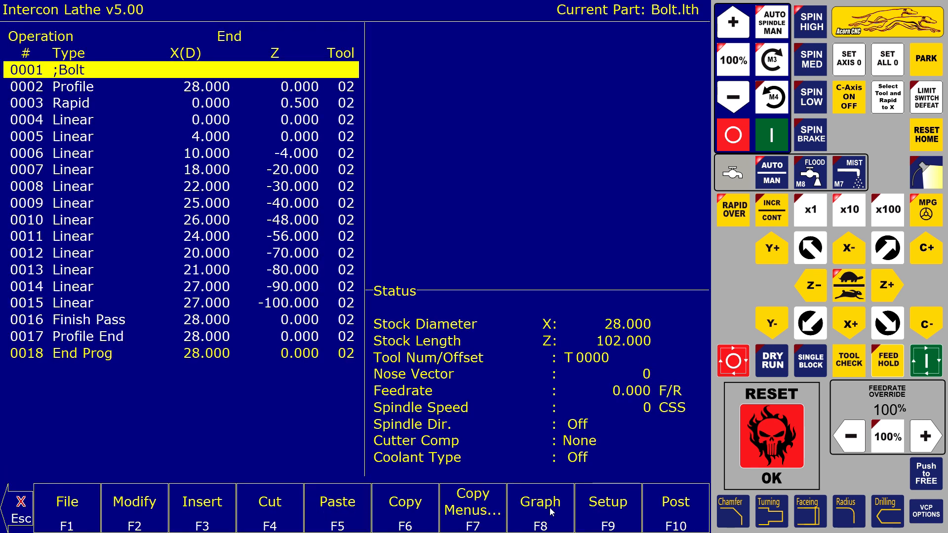
left_click(539, 508)
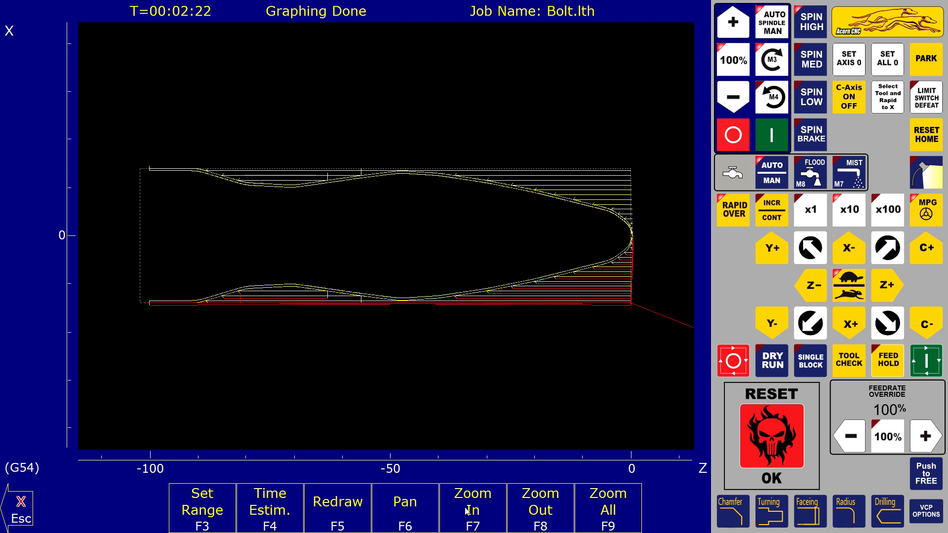
Pan to the handle's rounded tip, zoom in twice and out once
left_click(404, 508)
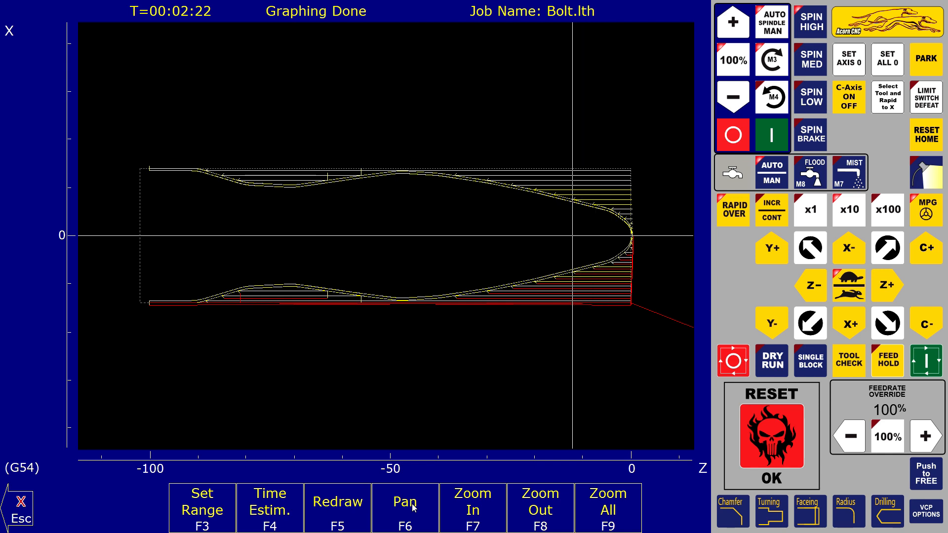
left_click(337, 508)
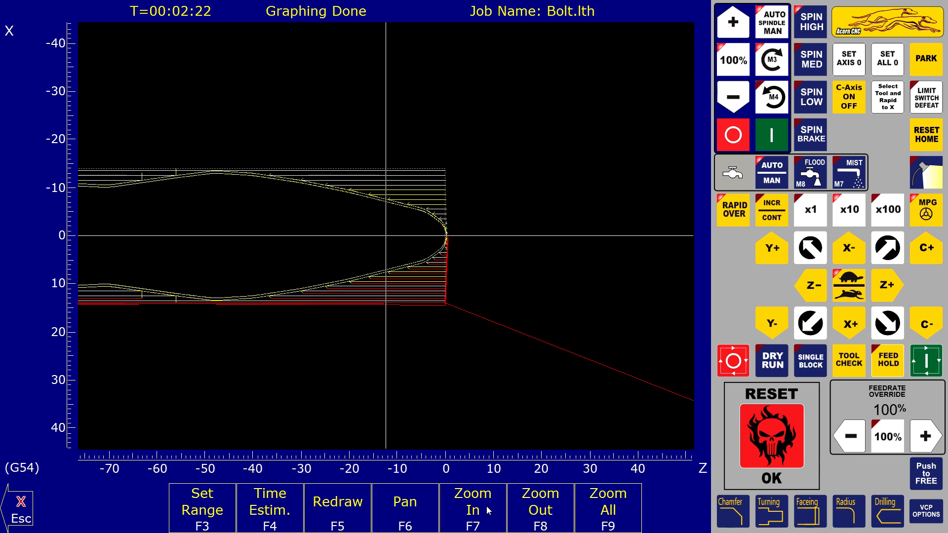
left_click(473, 506)
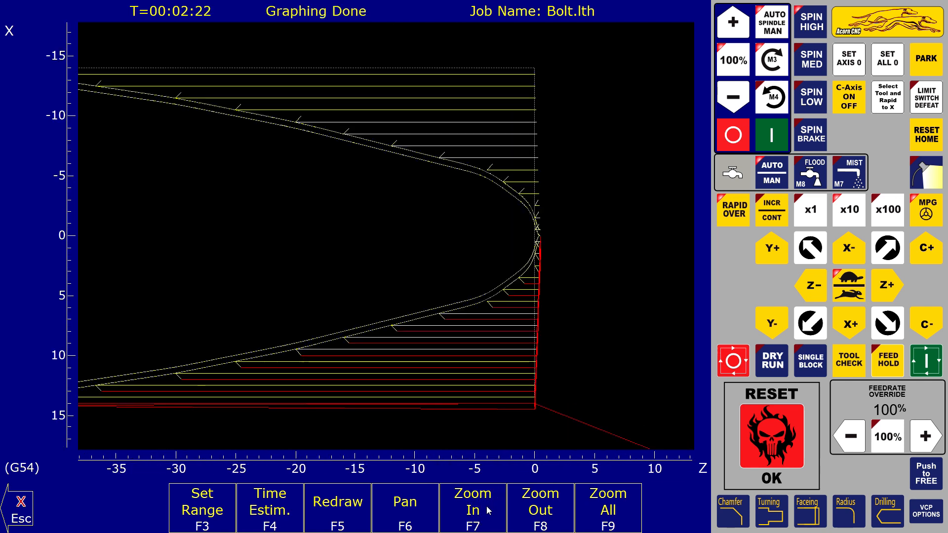
left_click(474, 508)
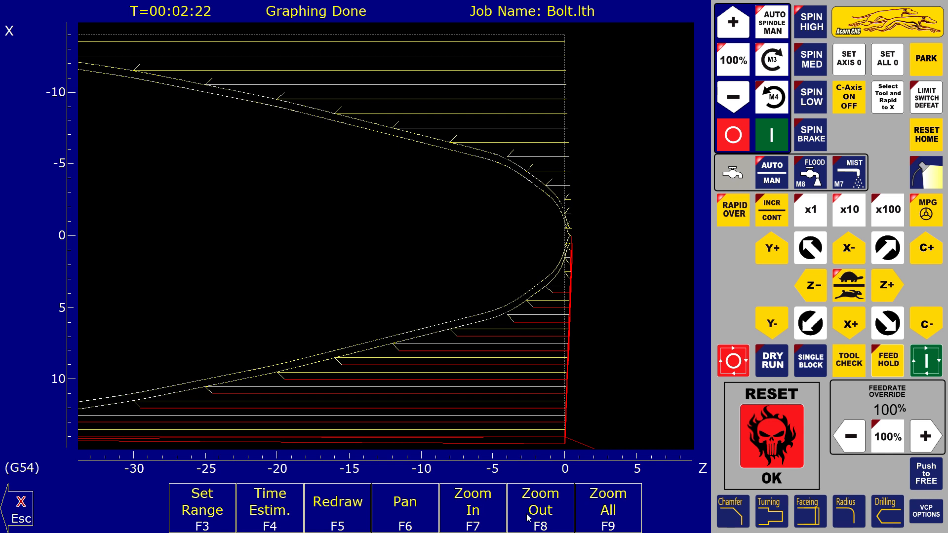
left_click(538, 508)
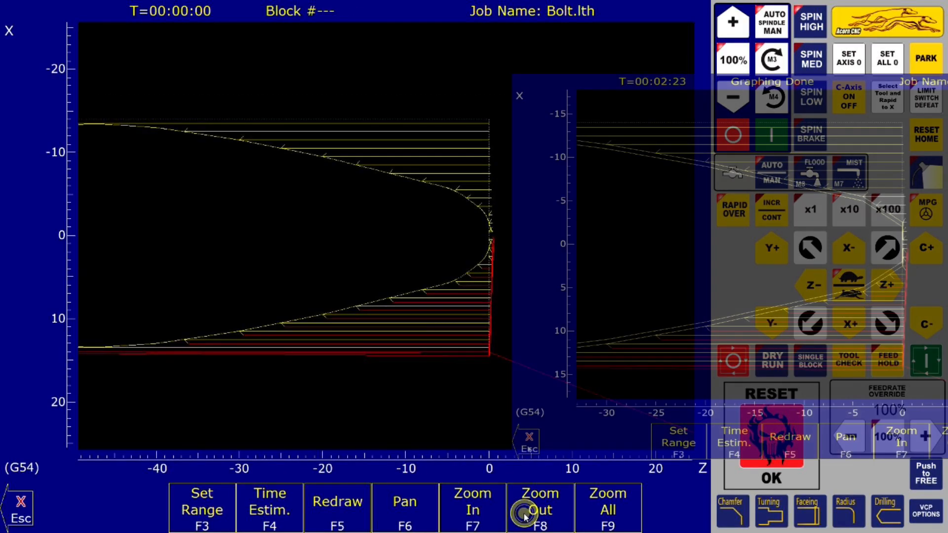
Zoom the backplot out twice to reveal more of the tapered nose
left_click(538, 500)
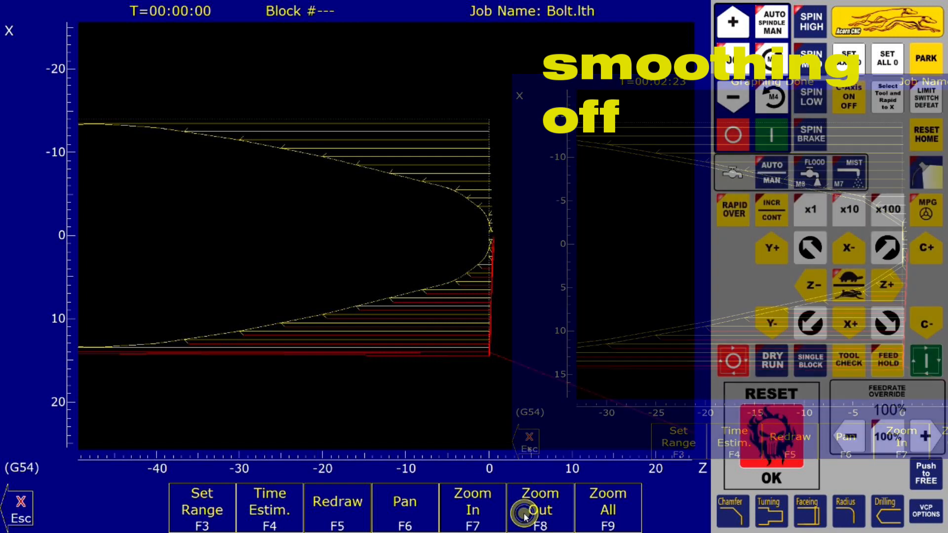
left_click(538, 507)
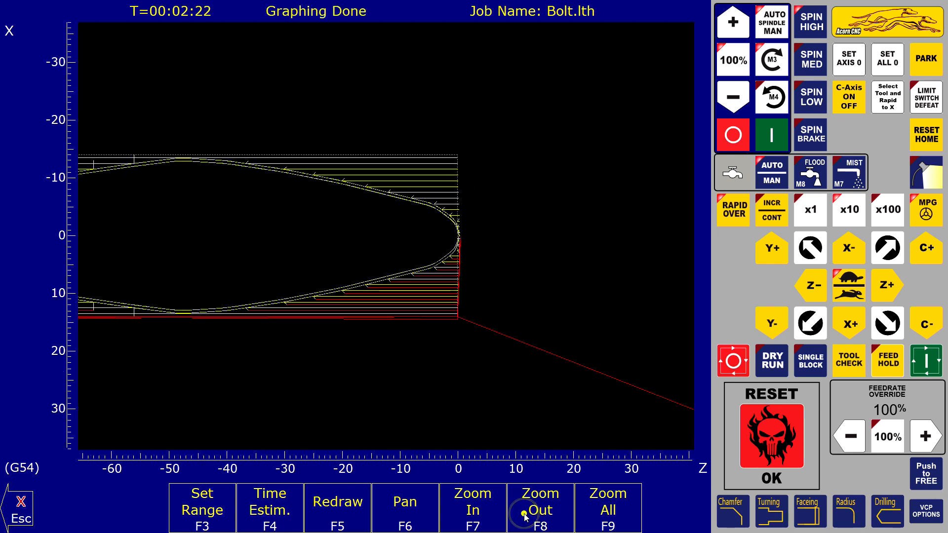
Pan to the handle's left end and zoom in on the shoulder near Z −90
left_click(538, 508)
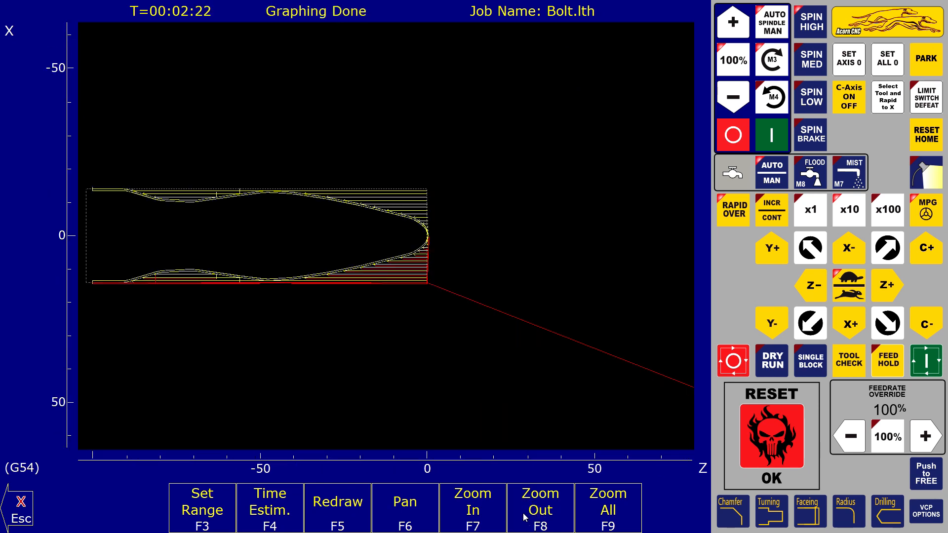
left_click(404, 508)
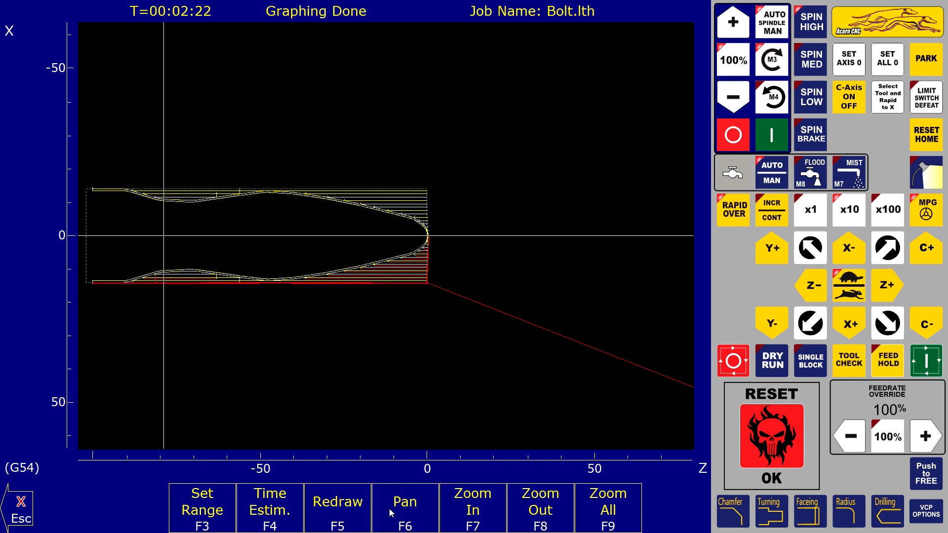
left_click(404, 508)
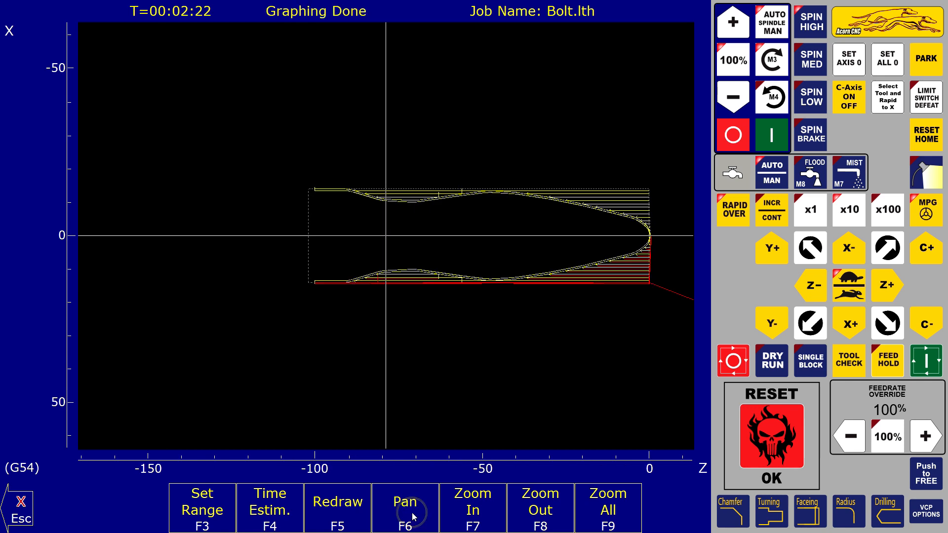
left_click(474, 508)
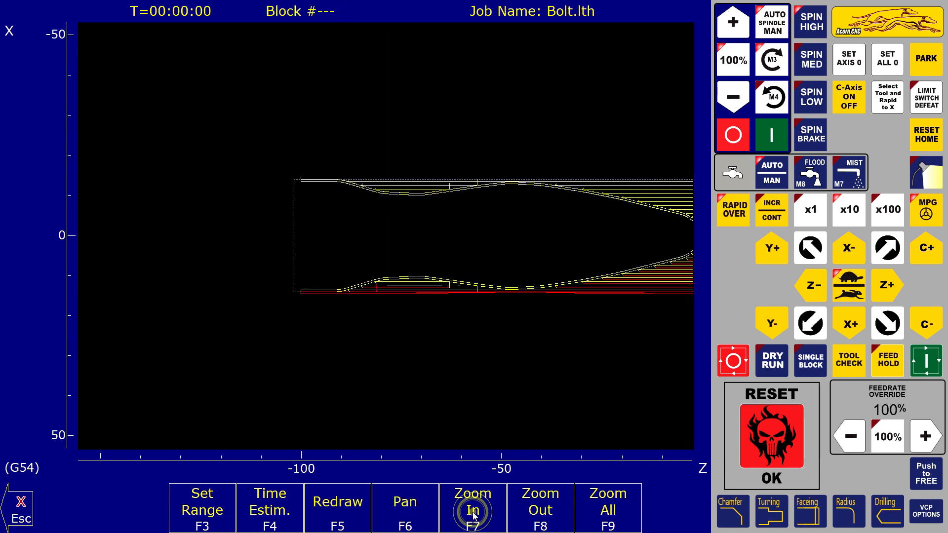
left_click(473, 508)
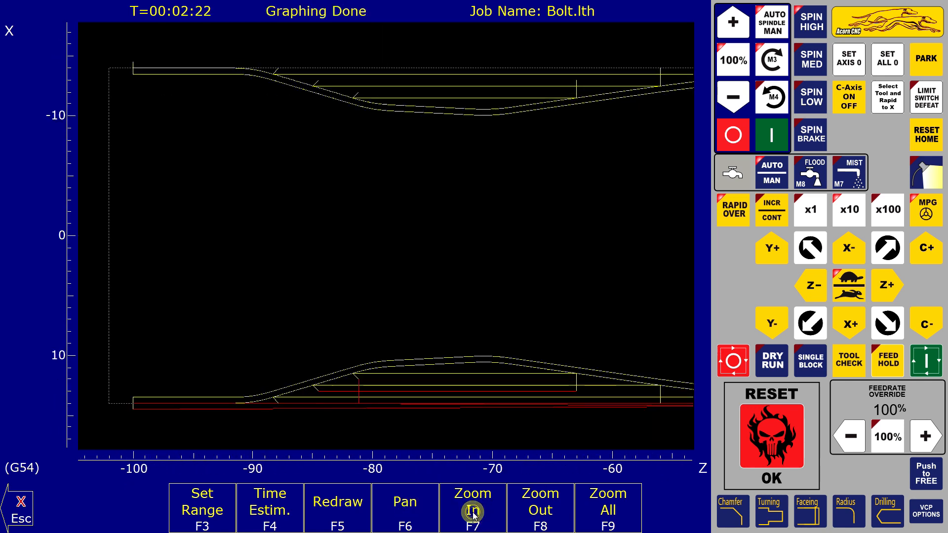
left_click(473, 508)
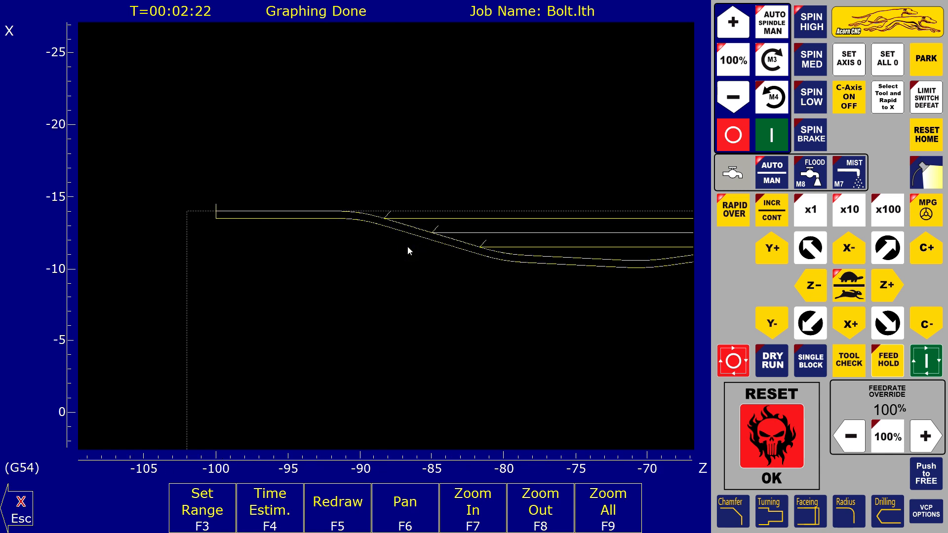
mouse_move(490, 266)
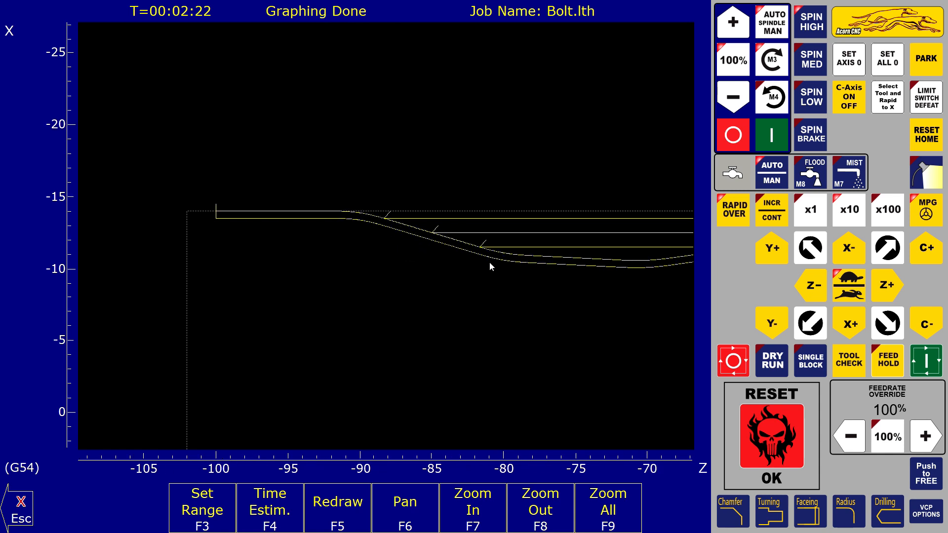
mouse_move(331, 210)
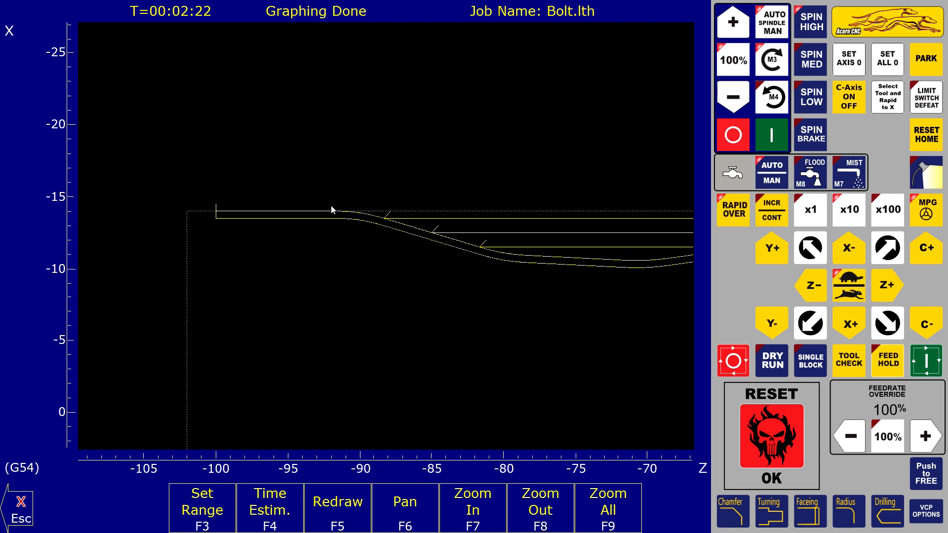
mouse_move(54, 504)
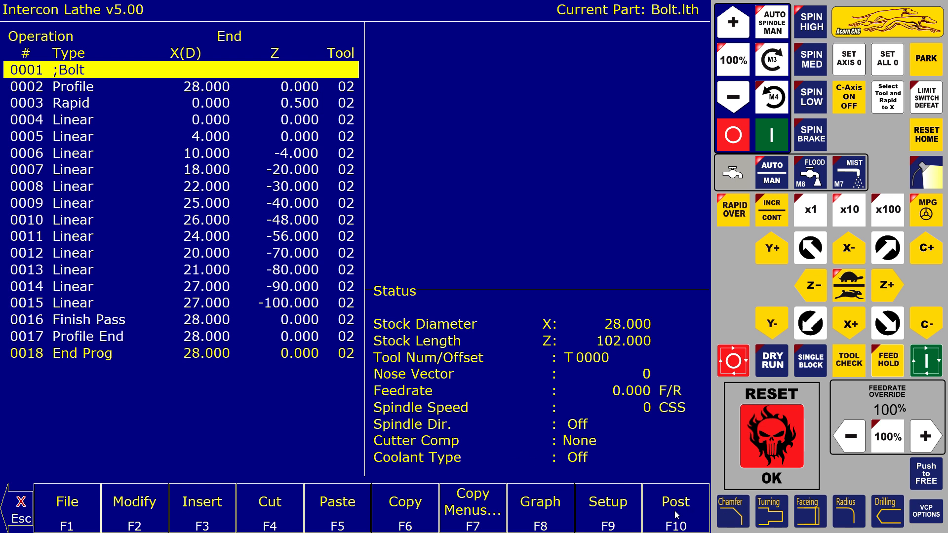
Post the Bolt G-code and backplot Bolt.cnc from the main CNC12 screen
left_click(674, 502)
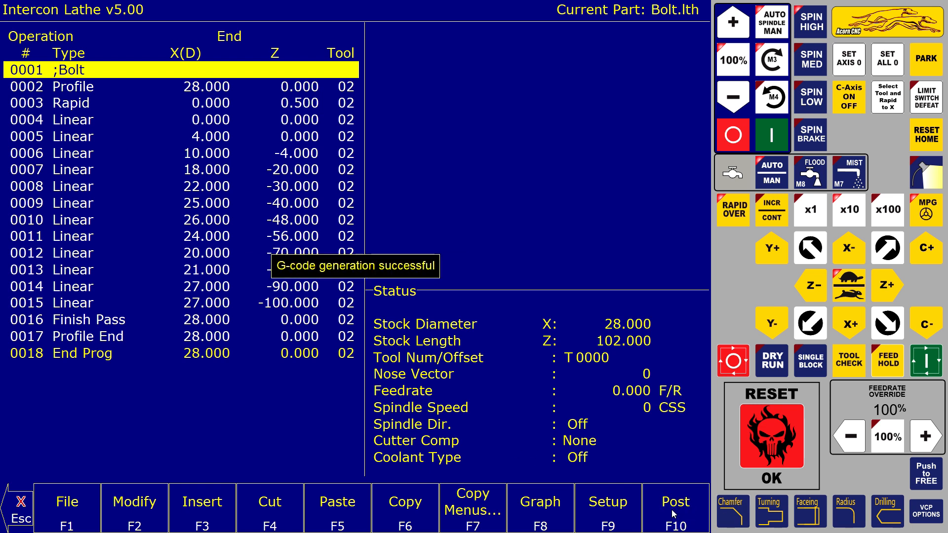
left_click(674, 509)
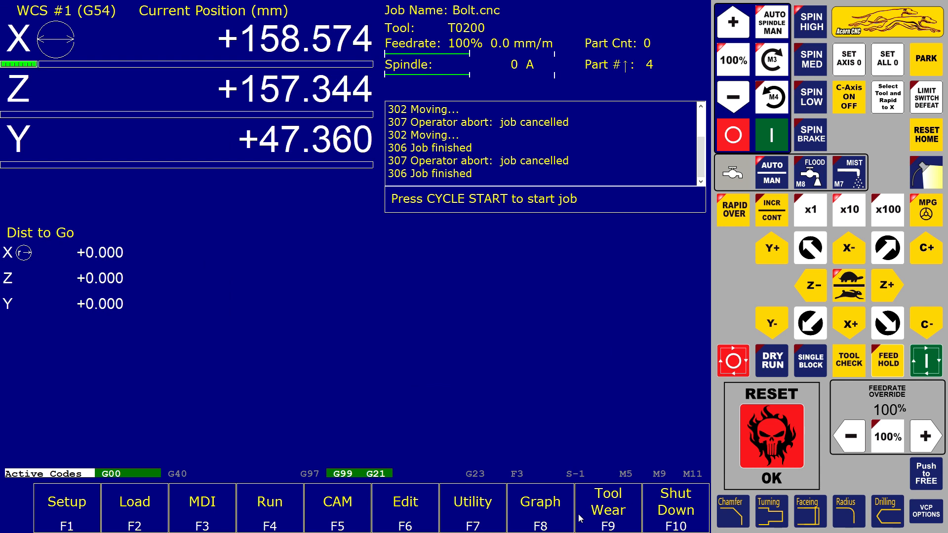
left_click(538, 510)
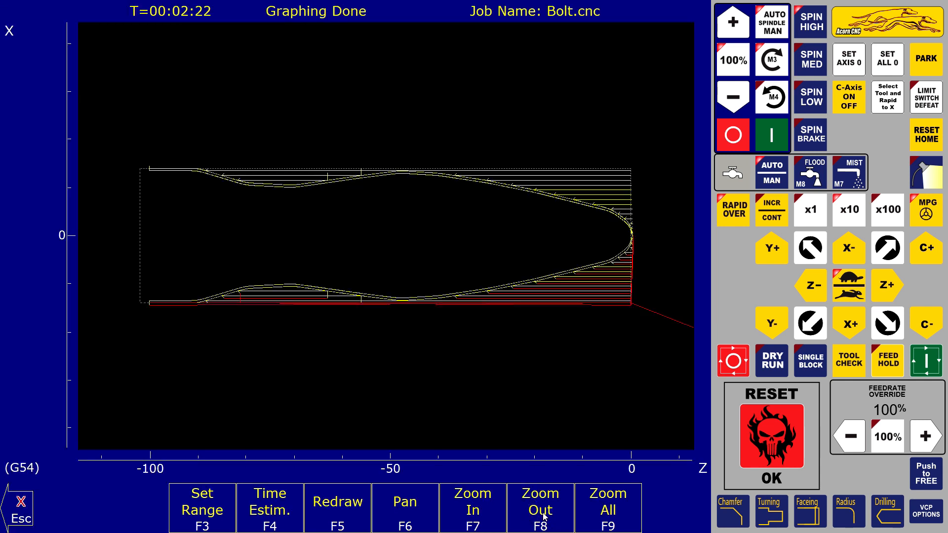